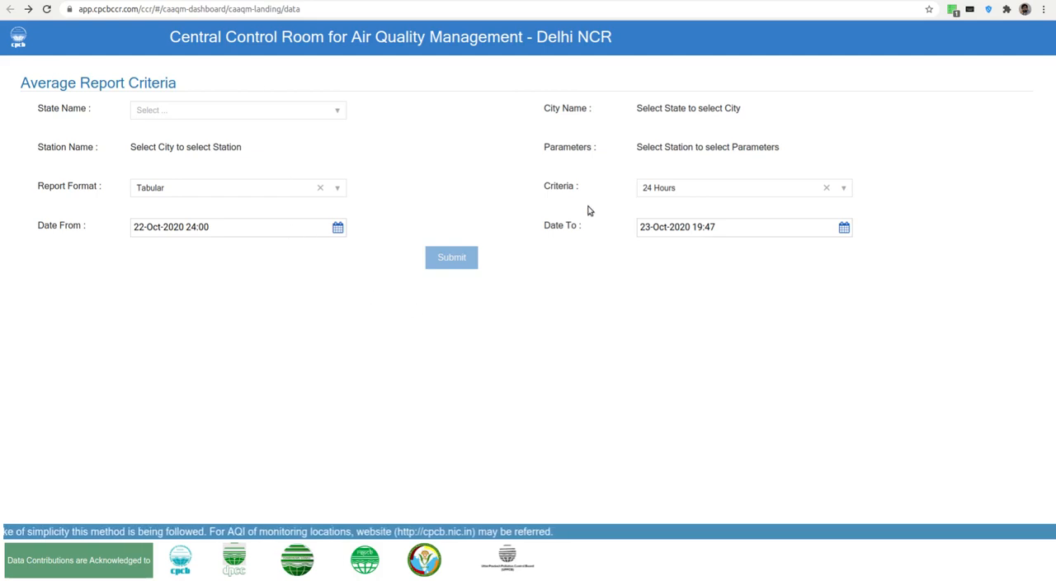
# Step: Choose Haryana from the State Name list on the Average Report Criteria form
pyautogui.click(238, 109)
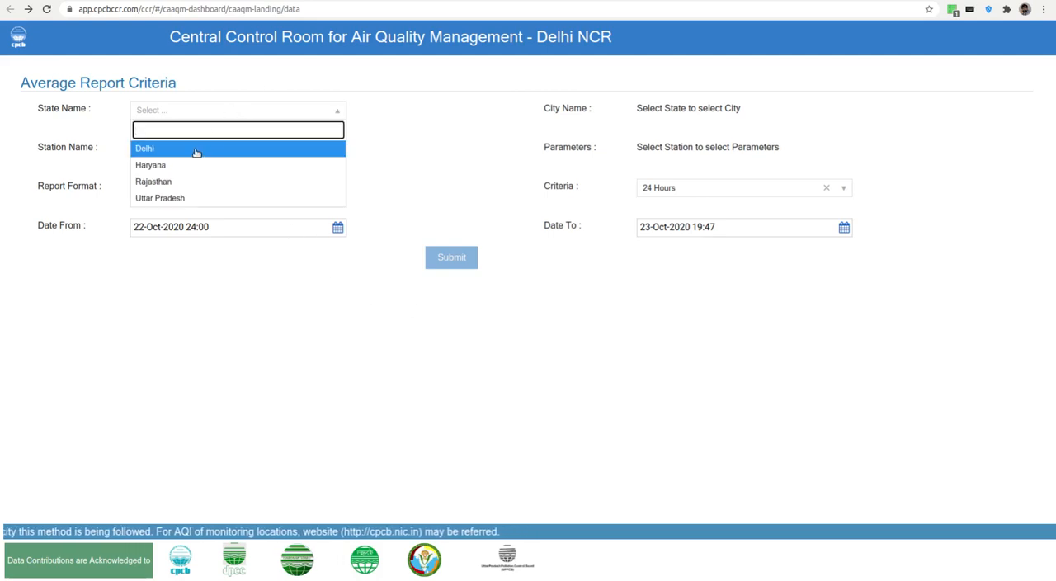
pyautogui.click(145, 148)
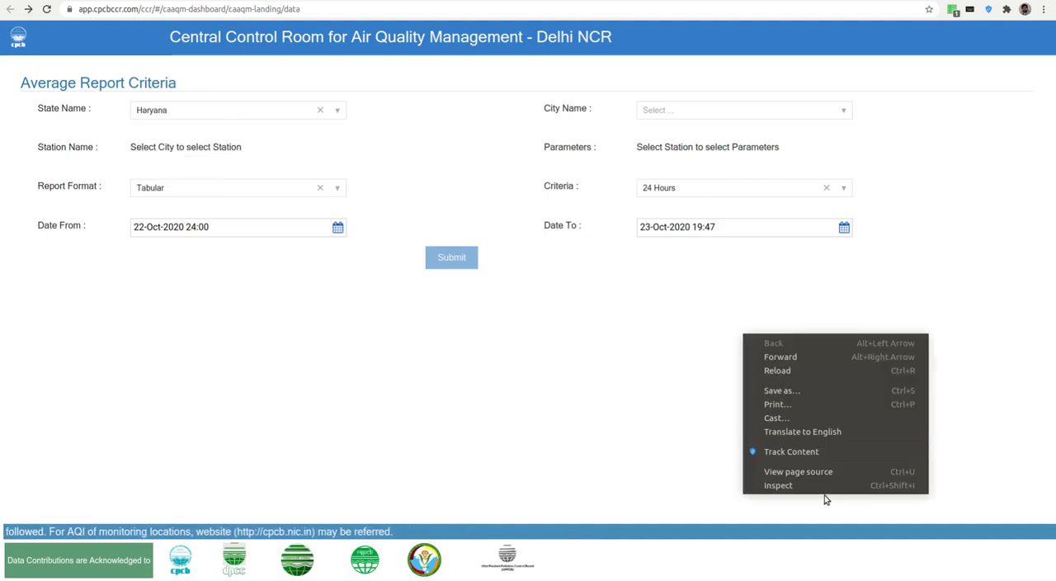
# Step: With DevTools Network open, choose city Faridabad, station New Industrial Town and parameter PM2.5
pyautogui.click(777, 485)
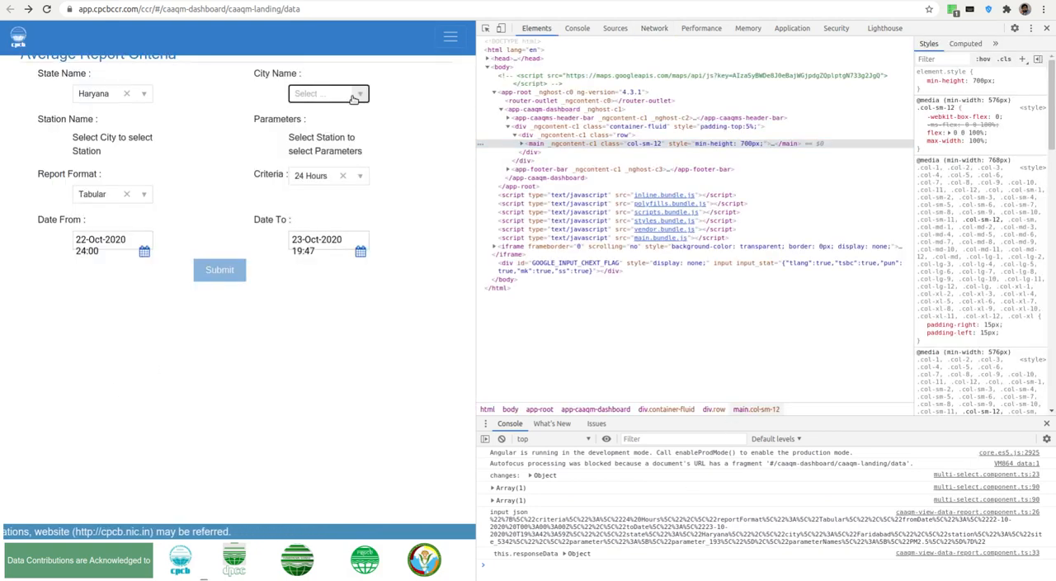
pyautogui.click(326, 93)
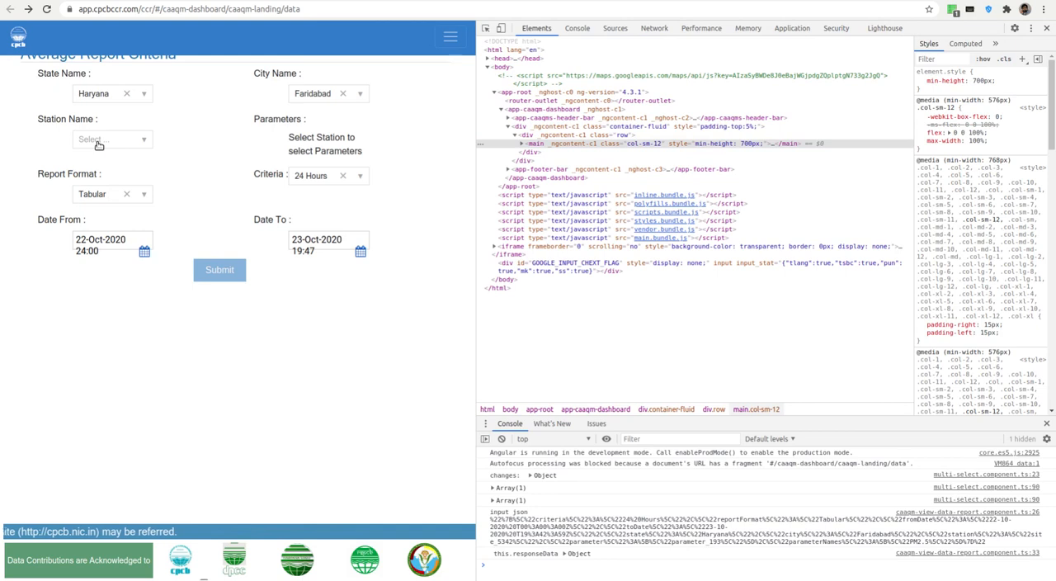
pyautogui.click(112, 139)
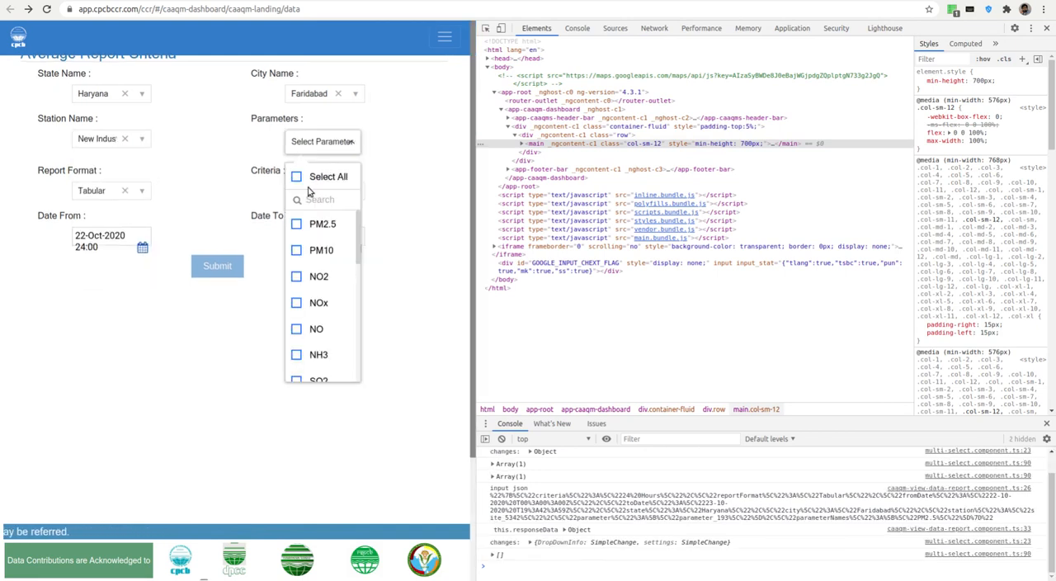
pyautogui.click(296, 225)
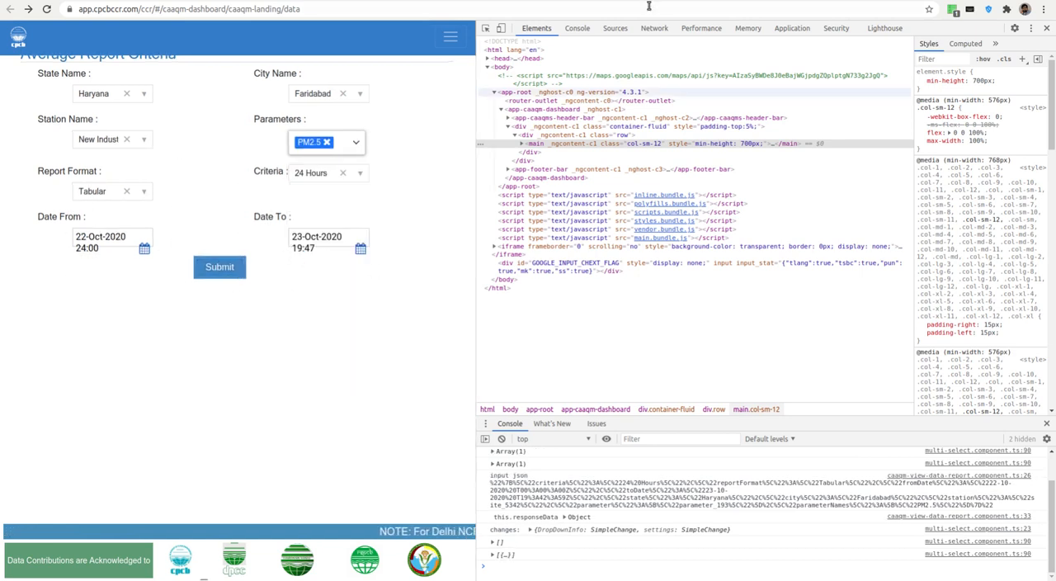
pyautogui.click(653, 28)
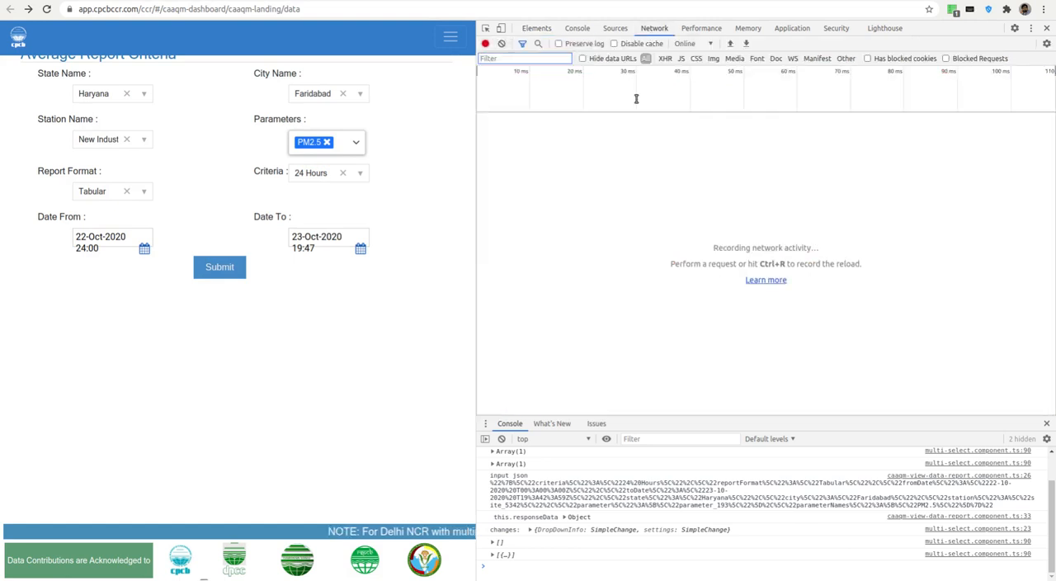
# Step: Submit the report and expand siteInfo in the advanced_search response preview showing the station's site ID
pyautogui.click(219, 267)
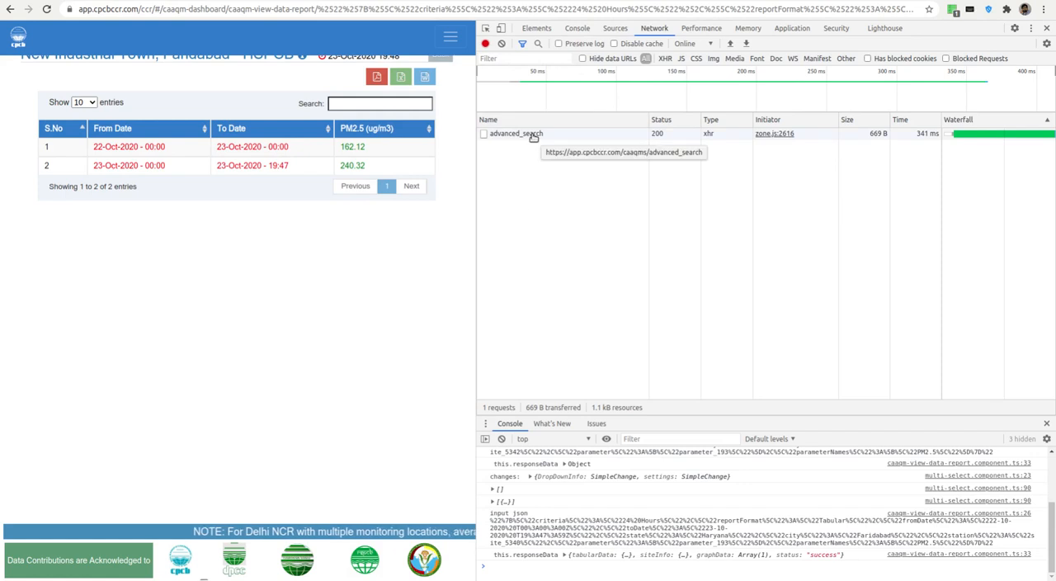
pyautogui.click(515, 132)
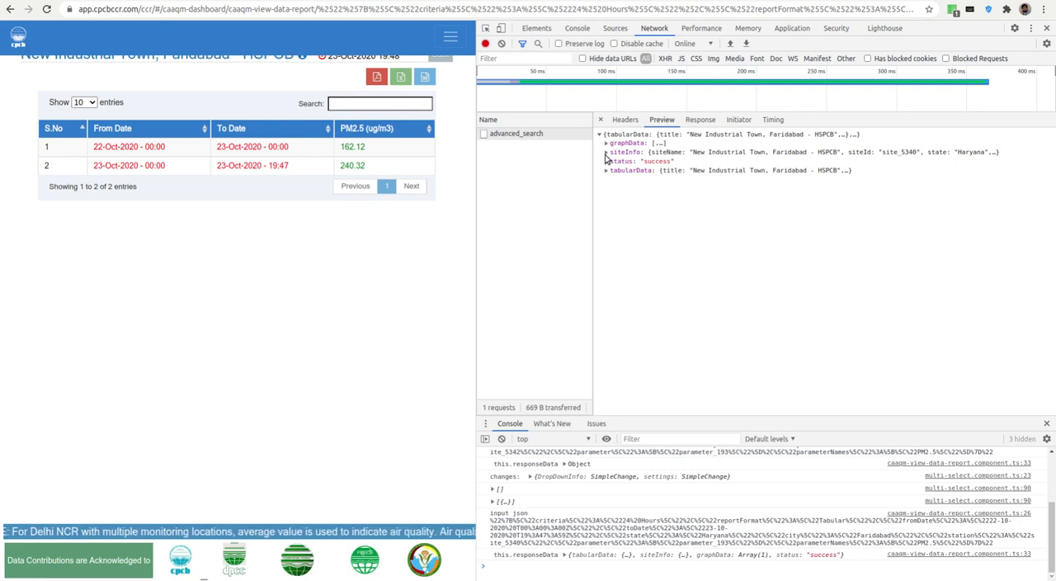
pyautogui.click(606, 152)
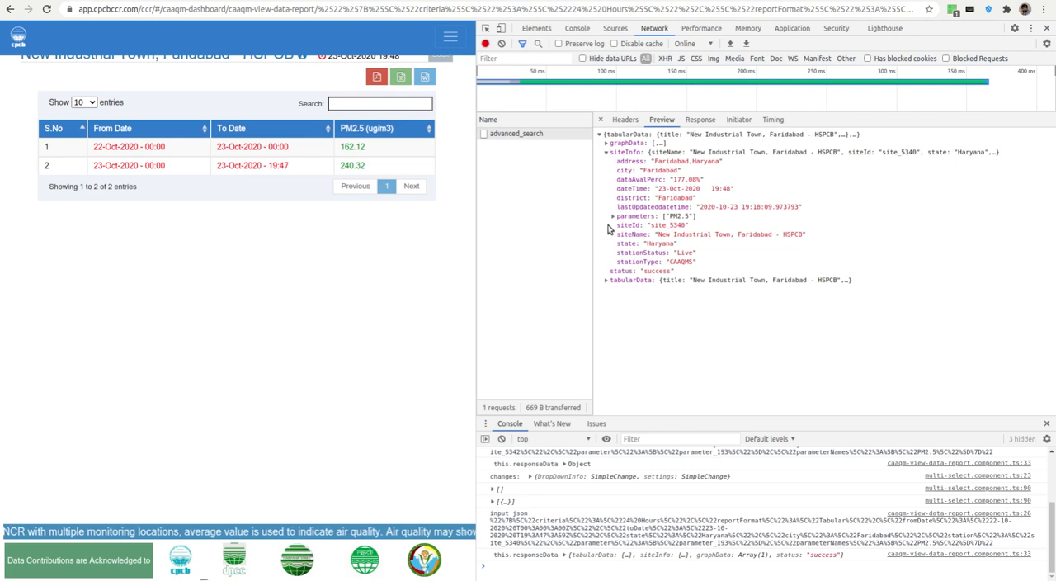